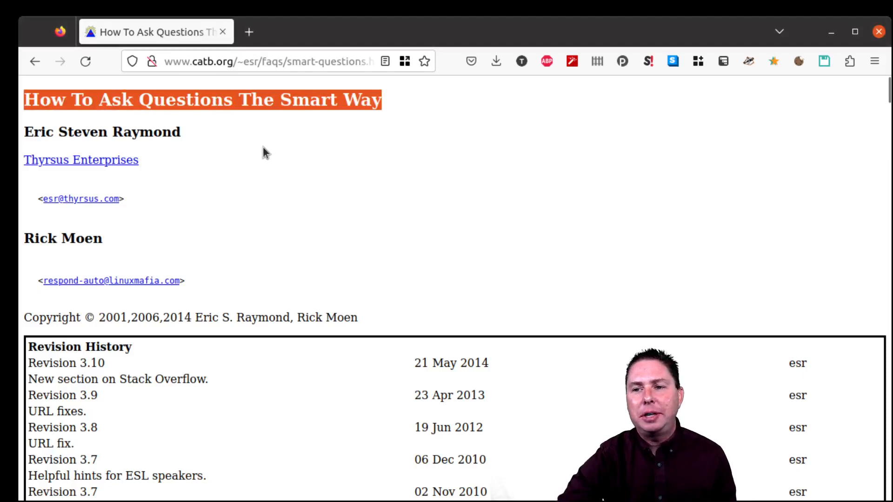
Scroll through the revision history down to the Table of Contents
scroll("down", 3)
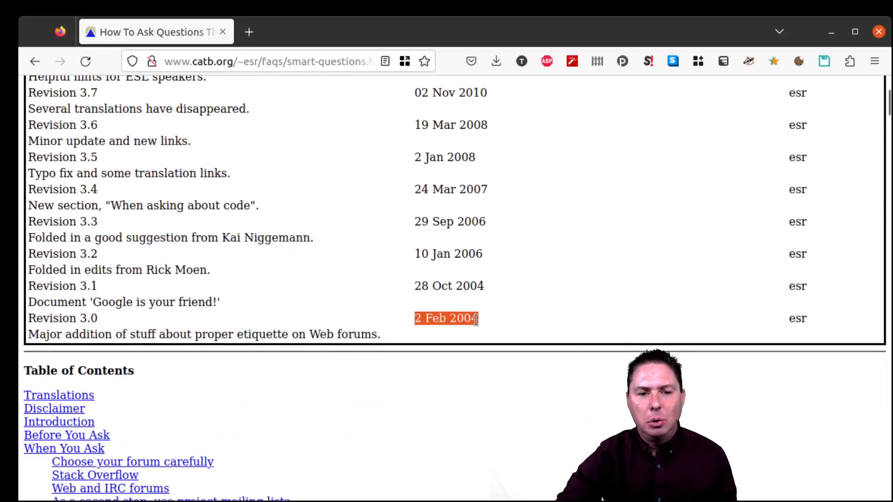
scroll("up", 3)
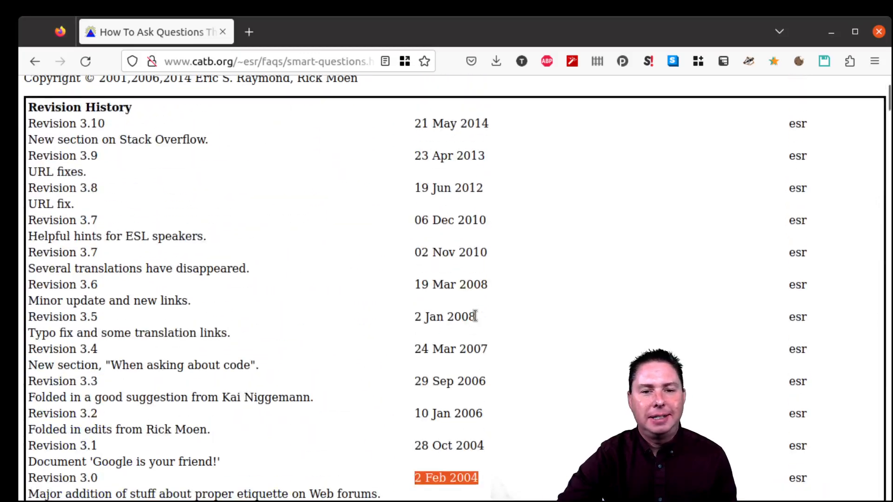
scroll("down", 3)
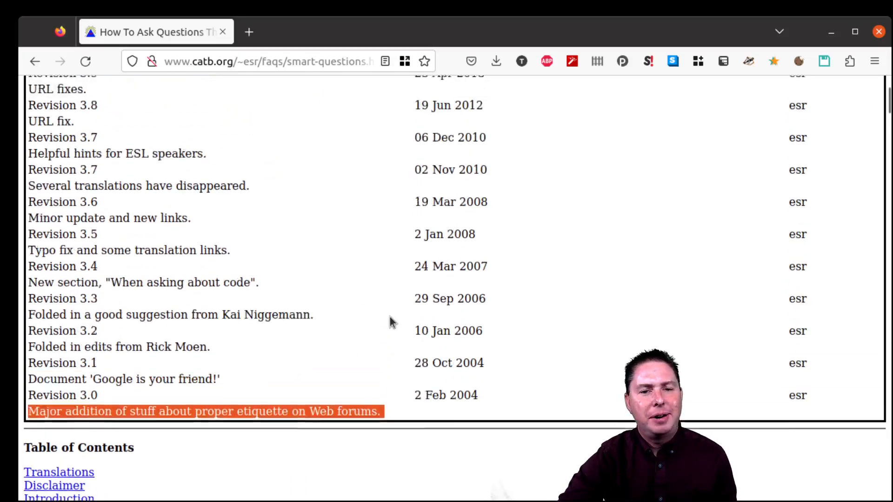
scroll("down", 3)
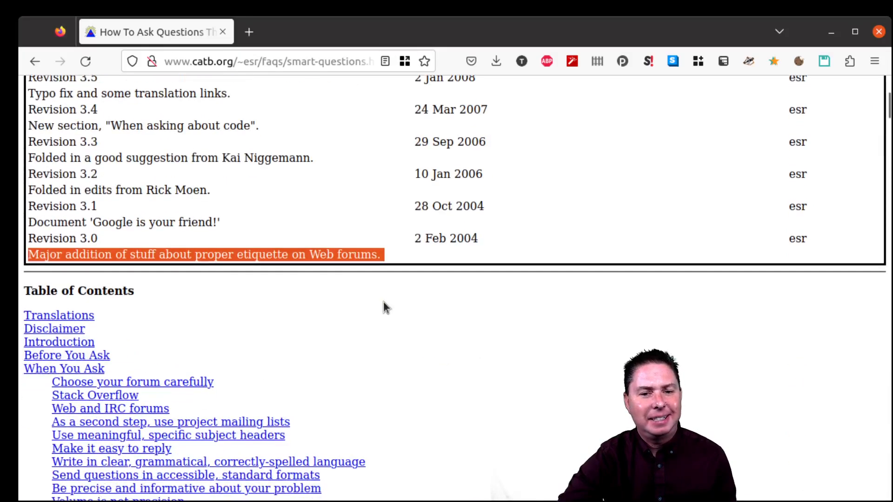
scroll("up", 3)
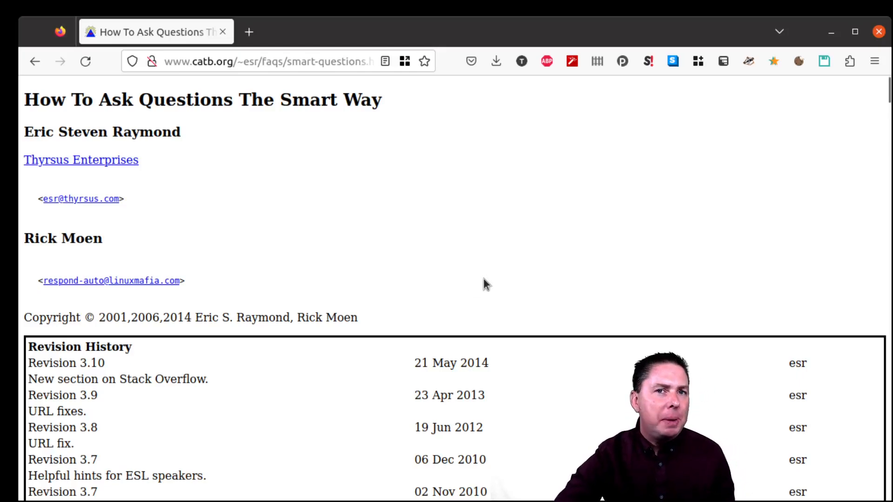
mouse_move(480, 285)
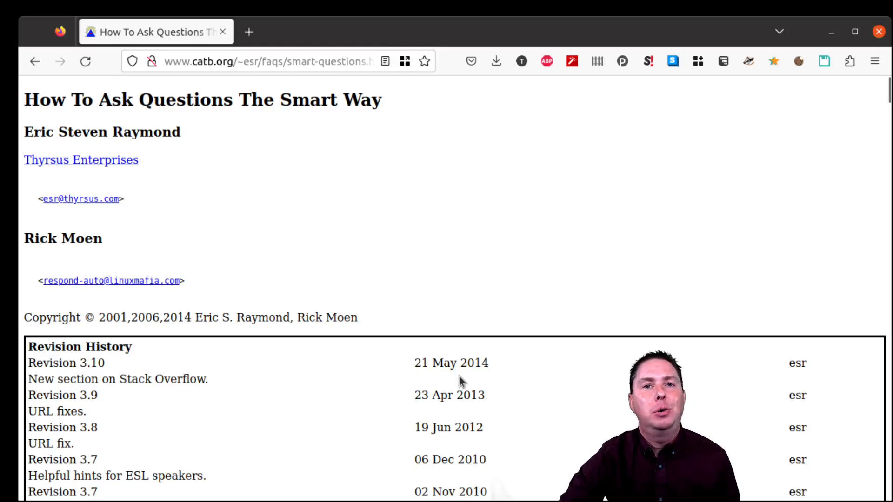
mouse_move(415, 386)
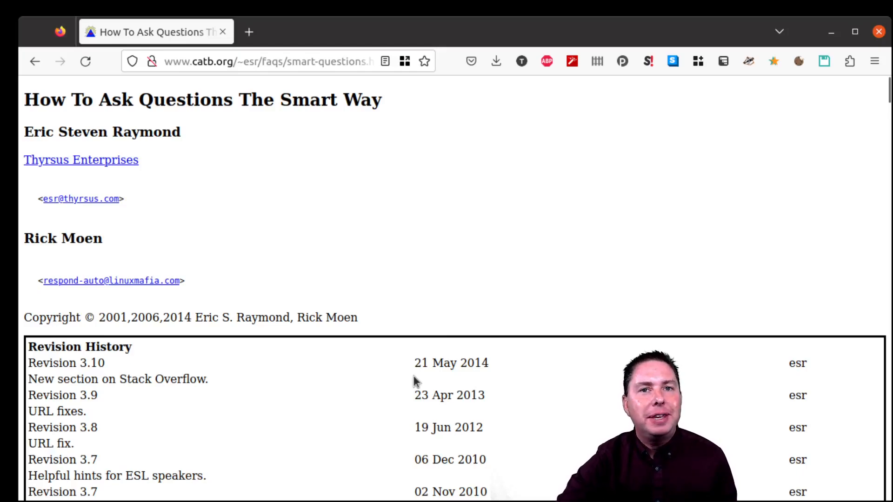
mouse_move(467, 269)
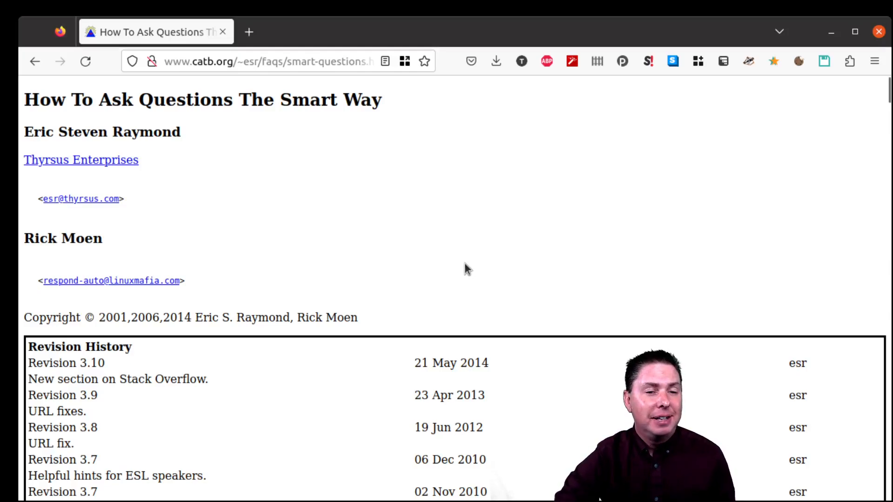
mouse_move(447, 227)
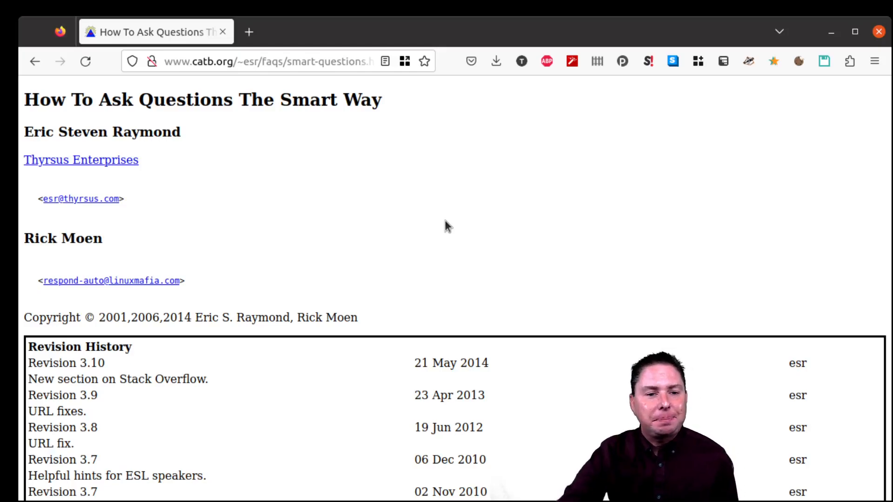
Jump to Before You Ask from the Table of Contents and highlight the Introduction's closing passage
scroll("down", 3)
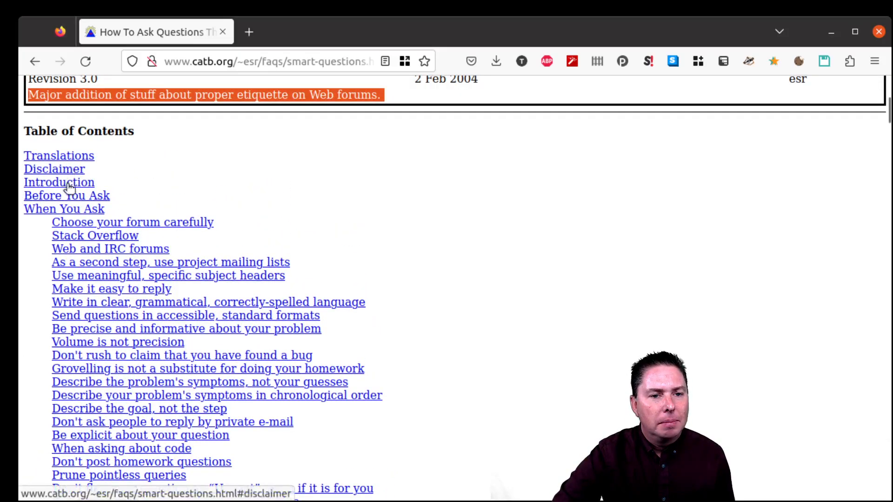
left_click(67, 196)
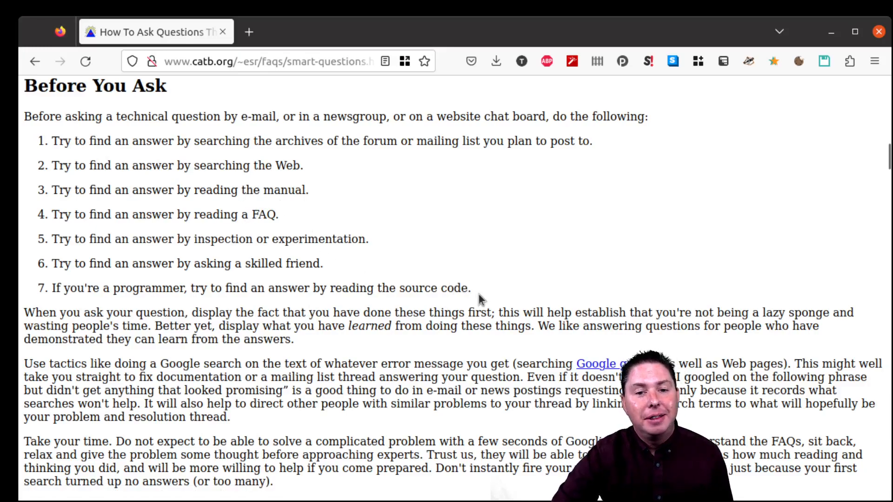
left_click_drag(51, 141, 471, 288)
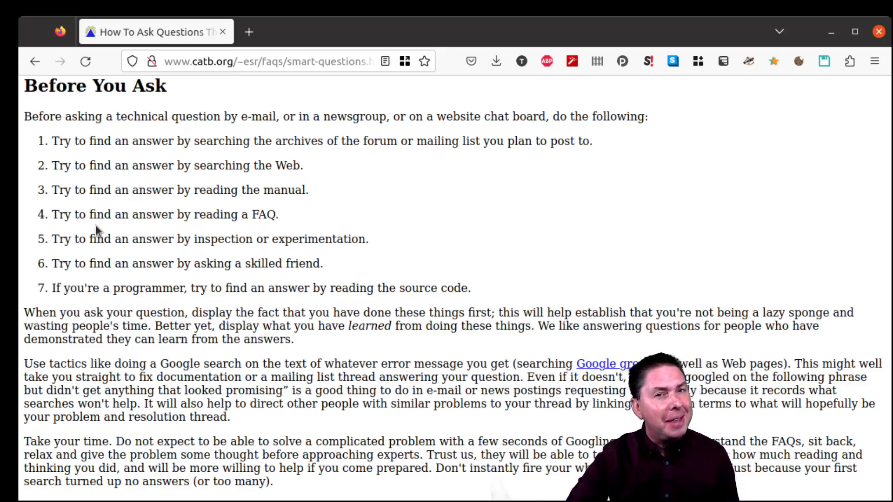
mouse_move(184, 240)
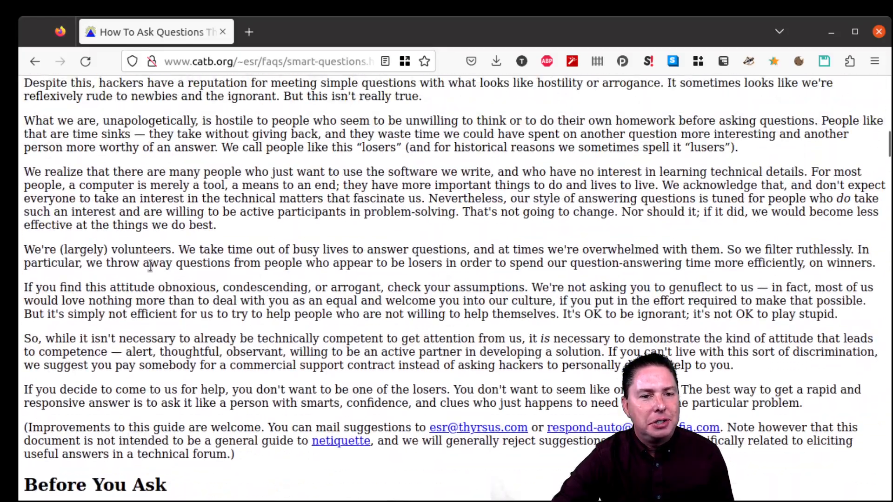
Scroll into When You Ask and highlight the 'Choose your forum carefully' heading
scroll("down", 3)
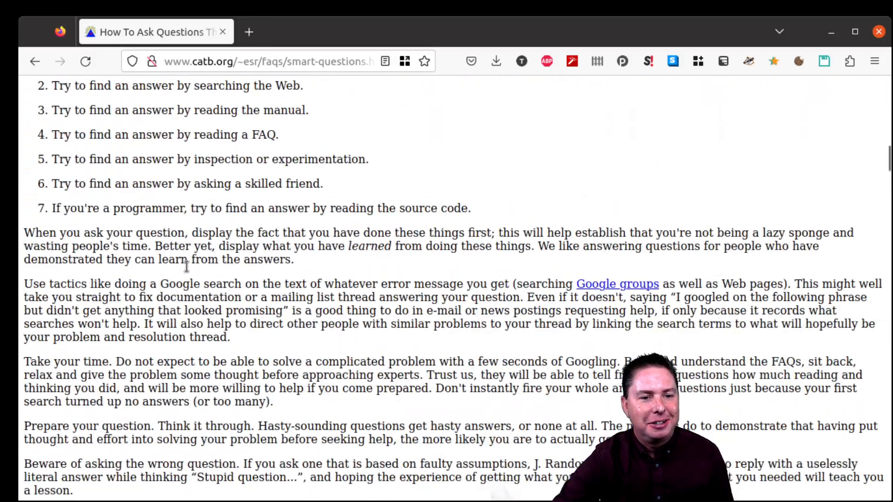
scroll("down", 3)
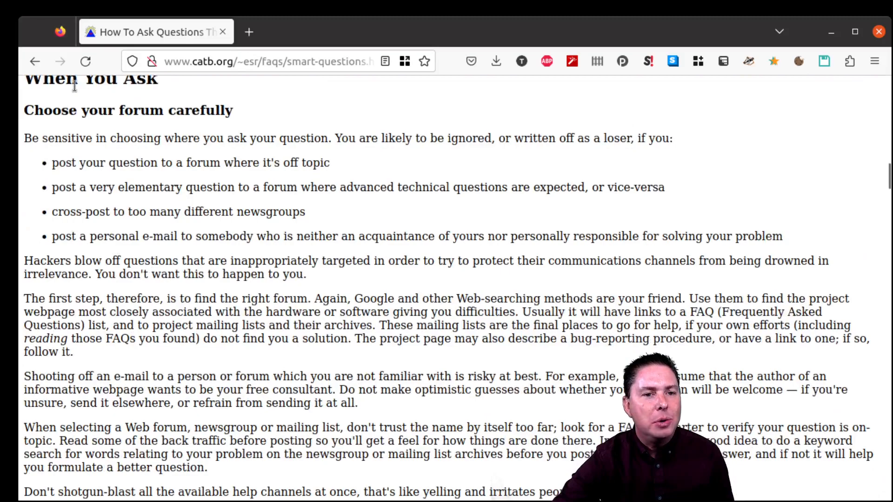
double_click(141, 111)
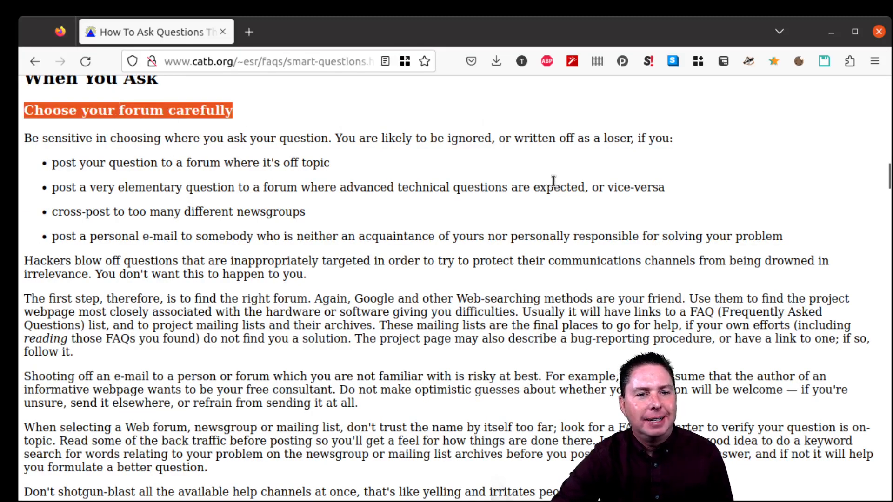
mouse_move(253, 182)
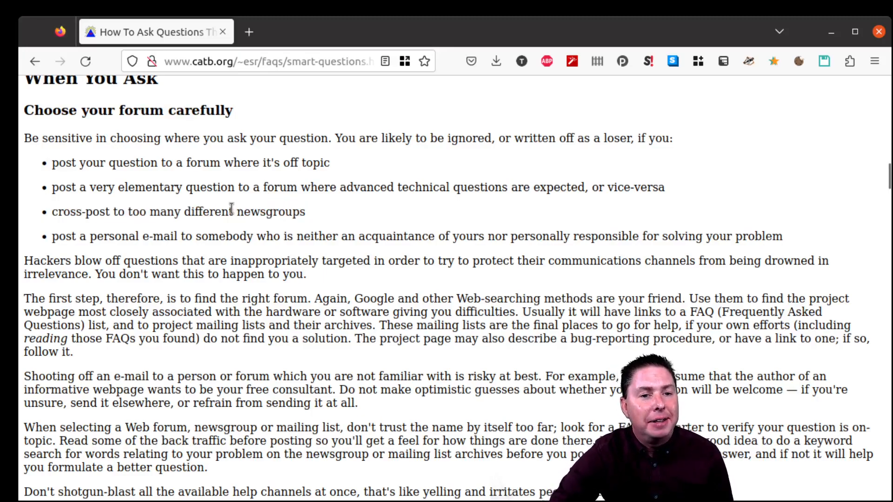
mouse_move(262, 228)
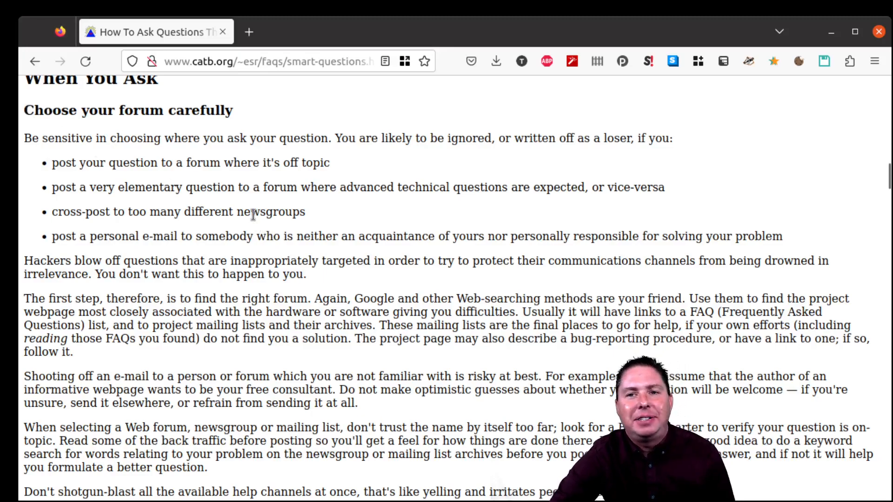
mouse_move(244, 254)
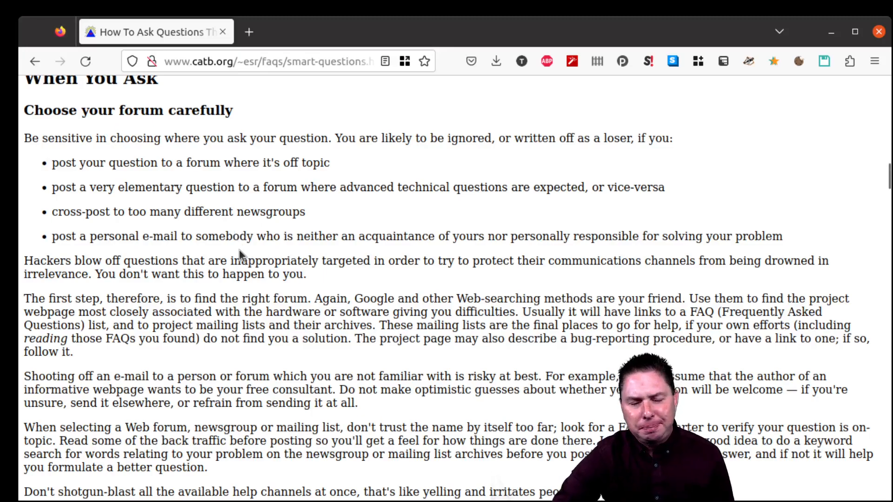
mouse_move(197, 247)
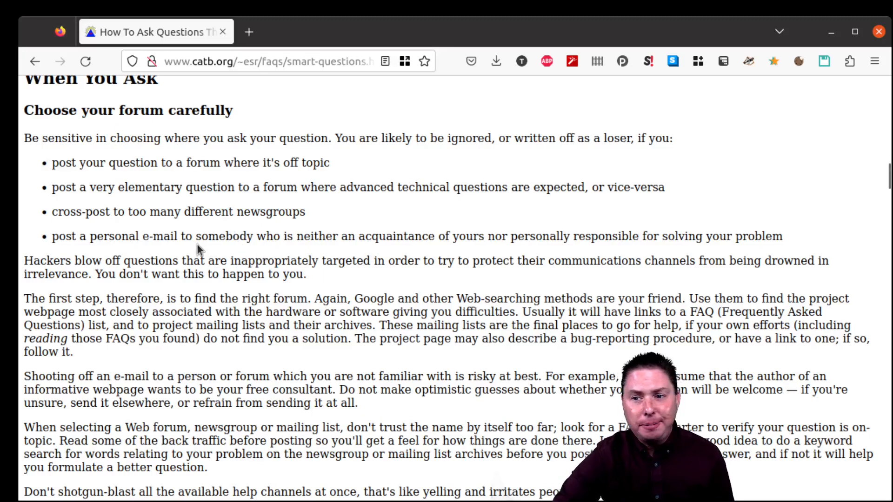
mouse_move(173, 183)
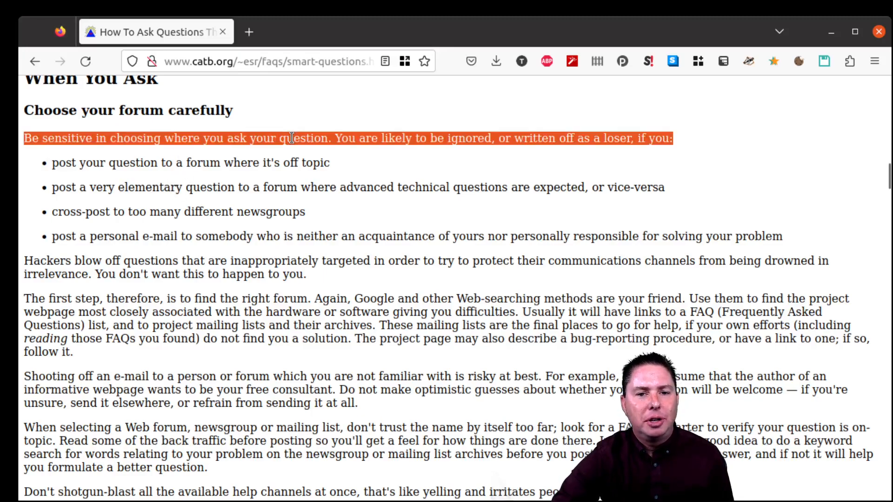
scroll("down", 3)
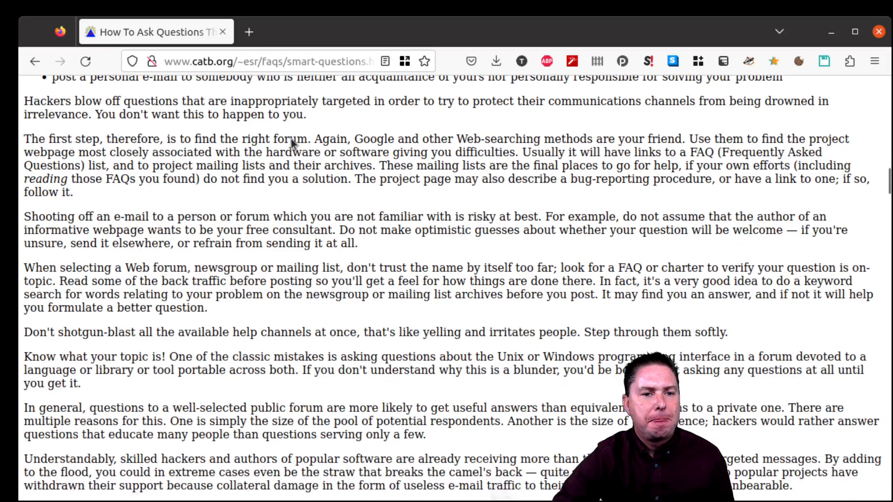
Scroll past the Stack Overflow, Web/IRC forum and mailing list sections to the subject headers examples
scroll("down", 3)
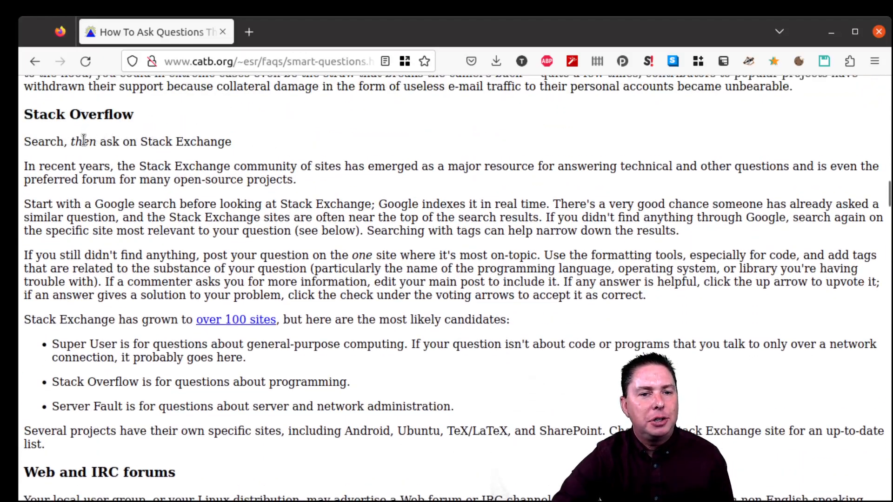
scroll("down", 3)
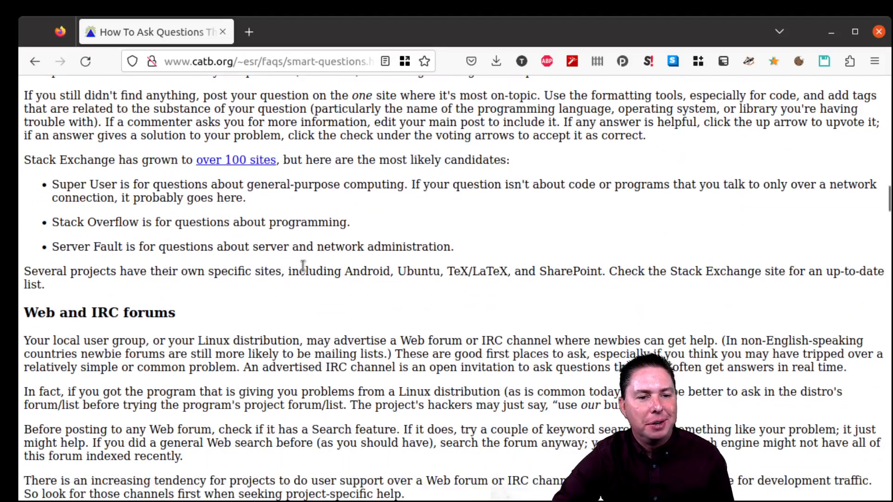
scroll("down", 3)
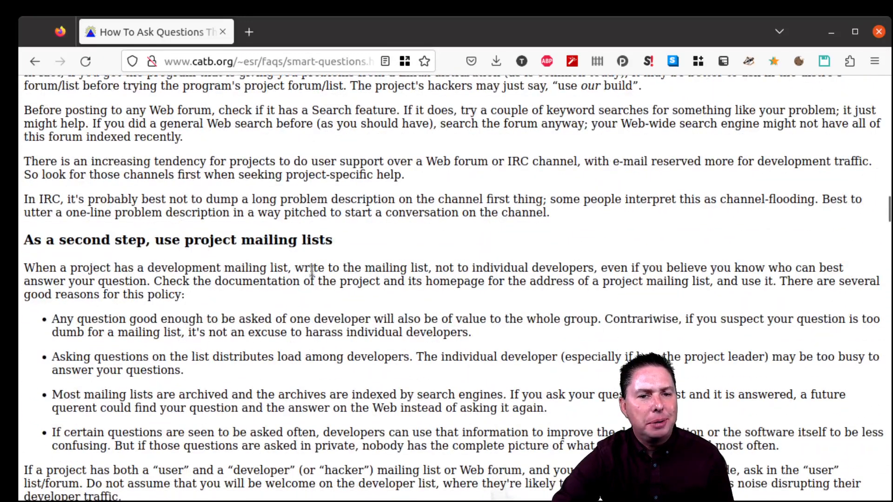
scroll("down", 3)
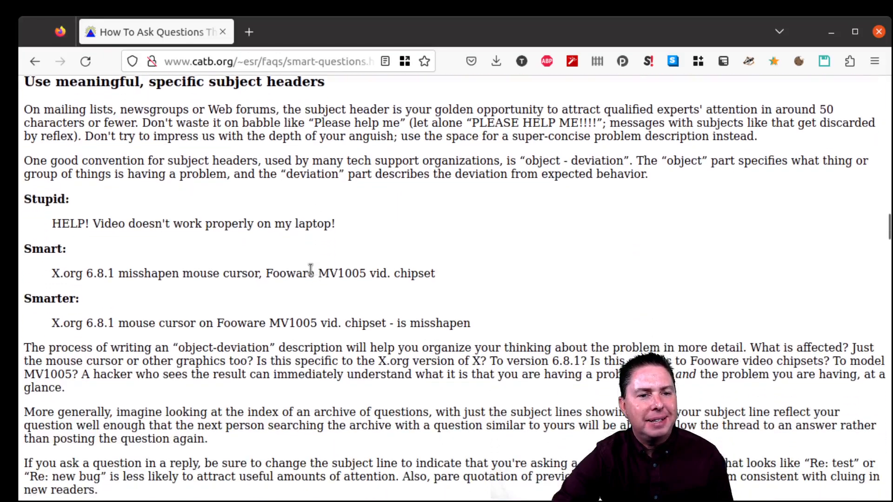
scroll("up", 3)
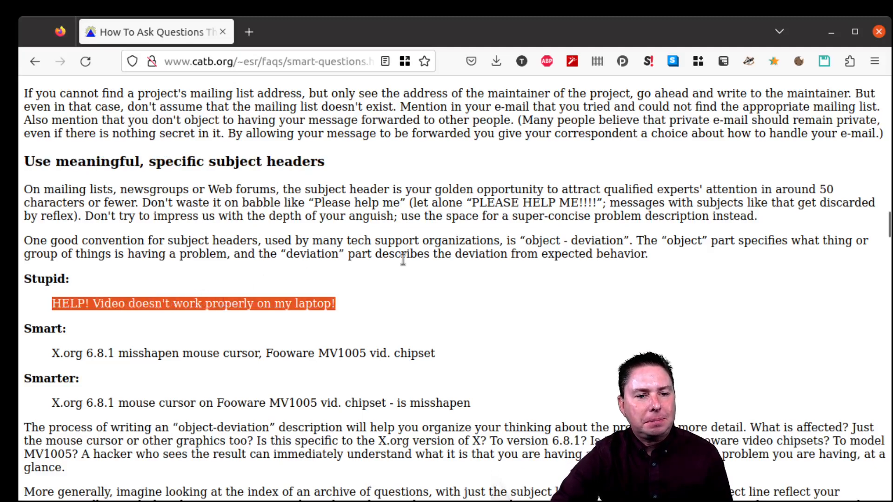
Scroll past the subject-line examples to 'Make it easy to reply' and the clear-language heading
scroll("down", 3)
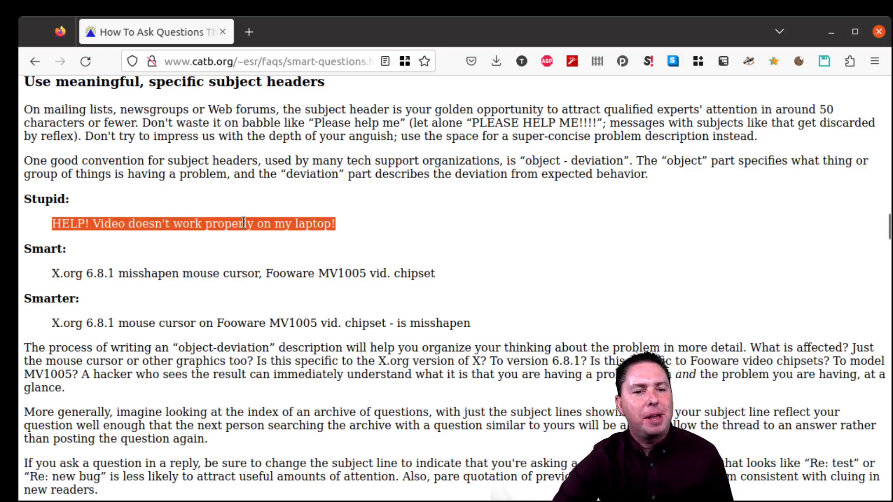
mouse_move(367, 249)
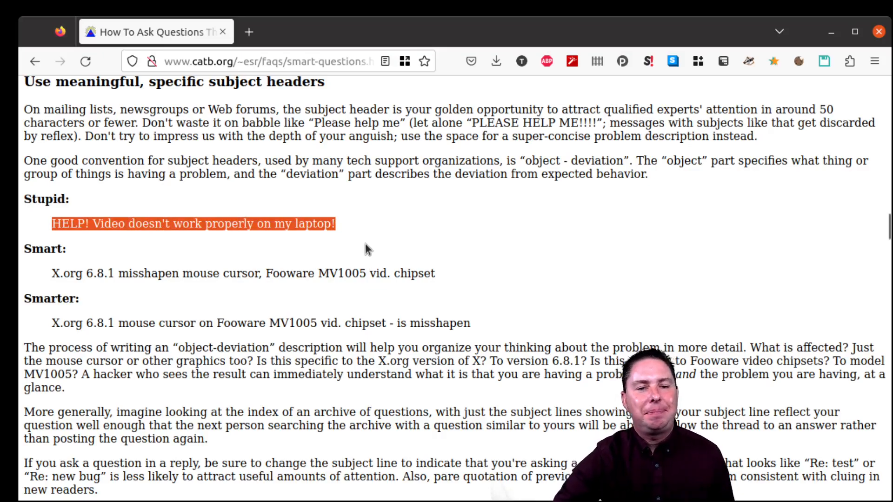
mouse_move(148, 307)
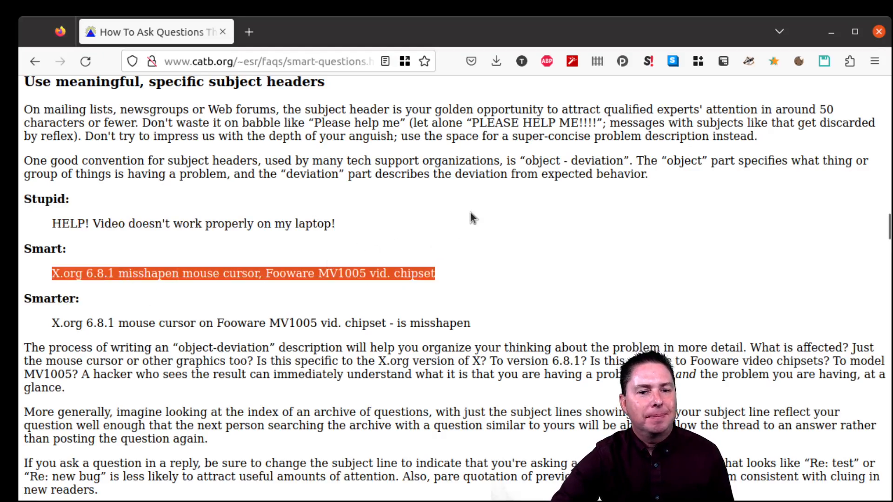
scroll("down", 3)
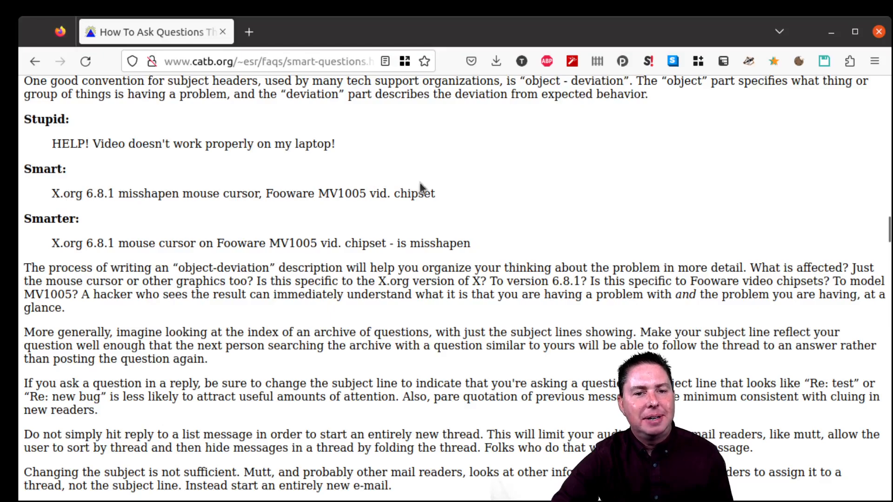
mouse_move(42, 255)
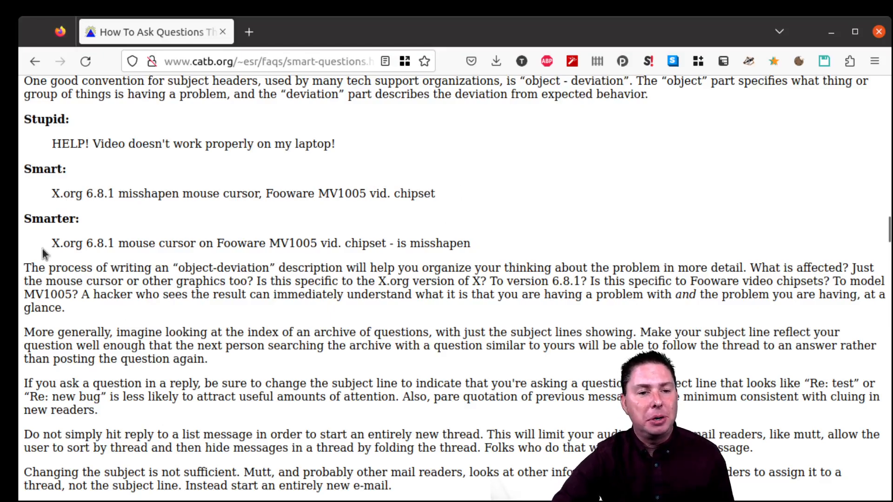
mouse_move(414, 243)
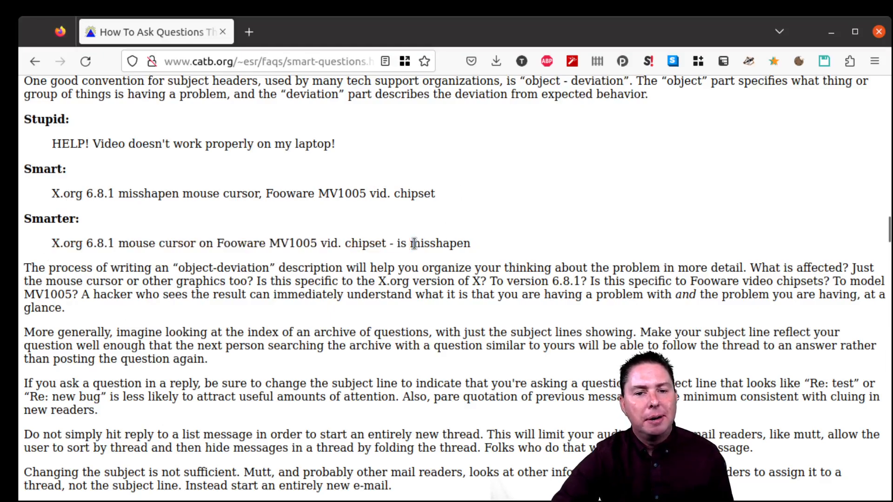
scroll("down", 3)
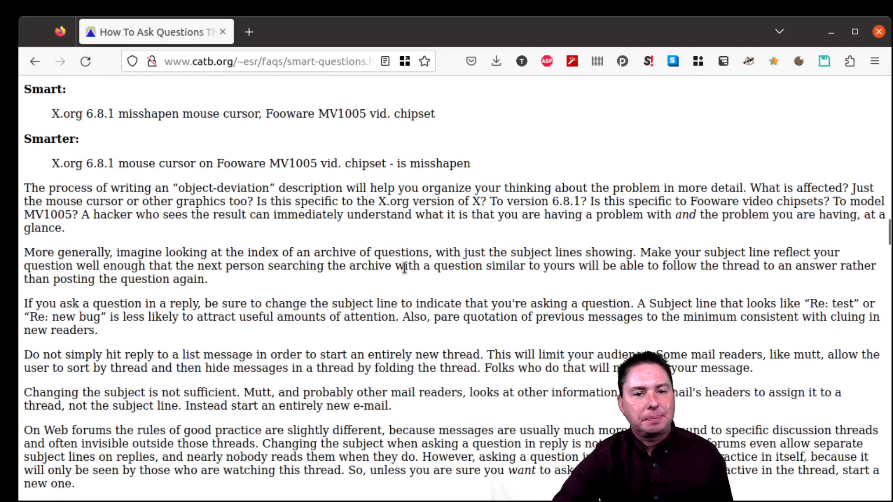
scroll("down", 3)
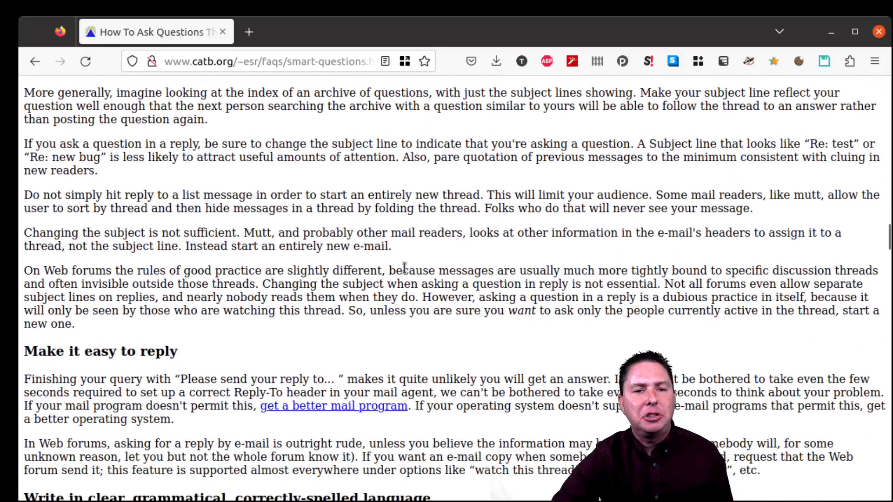
scroll("down", 3)
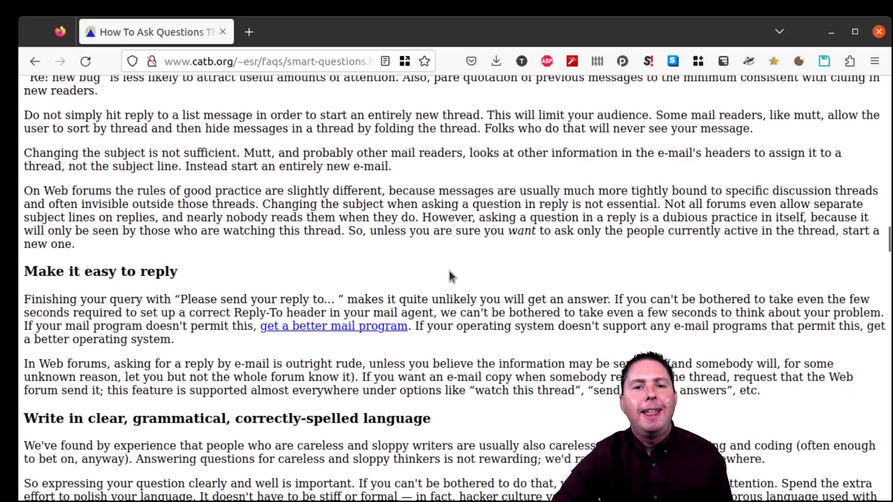
mouse_move(481, 274)
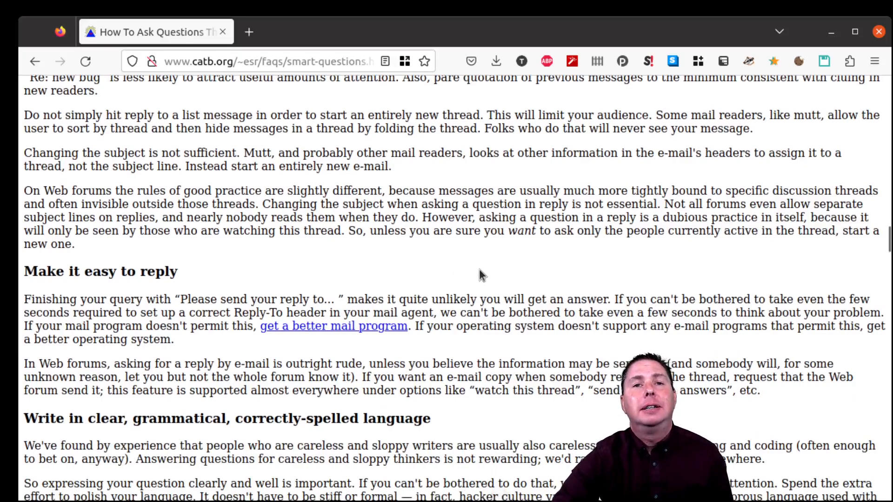
scroll("down", 3)
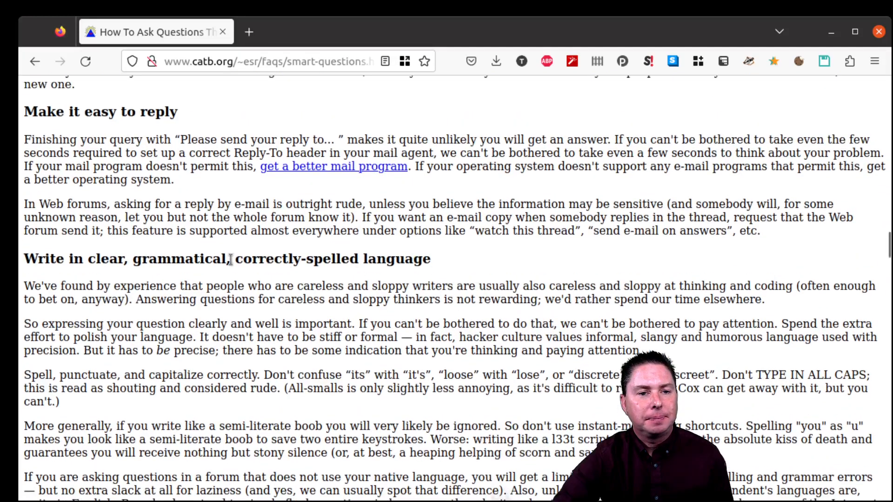
Highlight 'grammatical', then the whole clear-language heading, then just 'grammatical' again
double_click(179, 259)
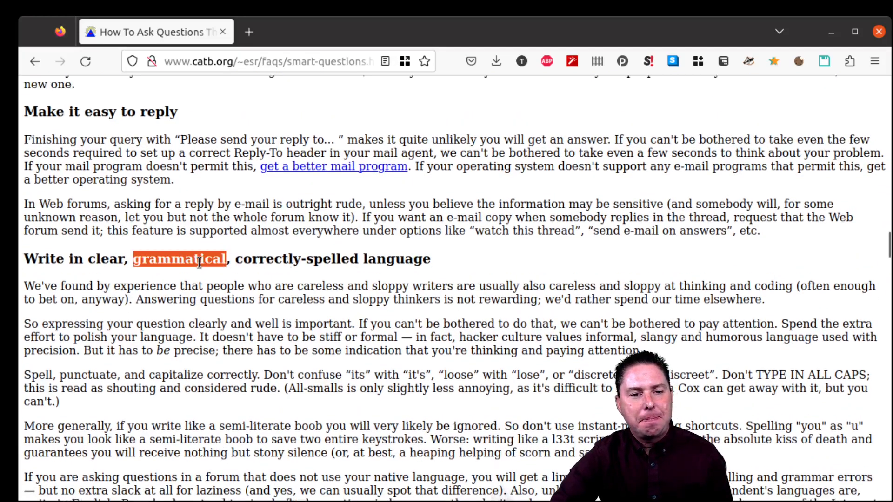
triple_click(180, 259)
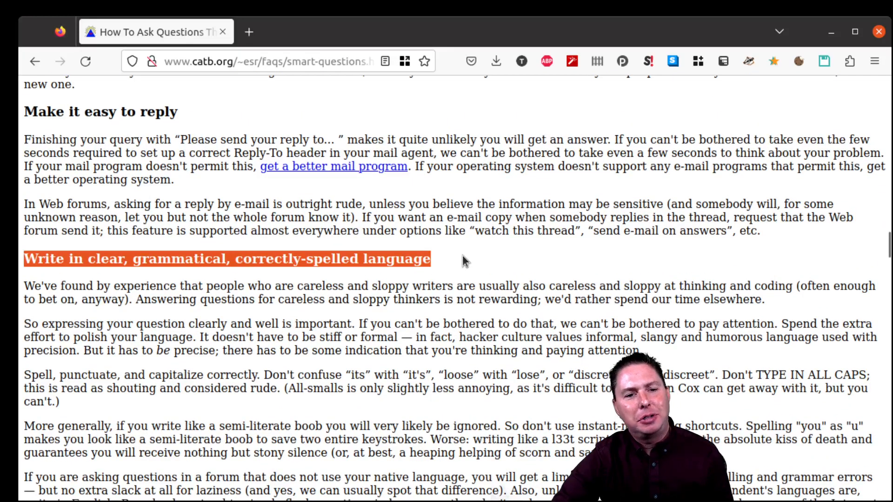
mouse_move(498, 320)
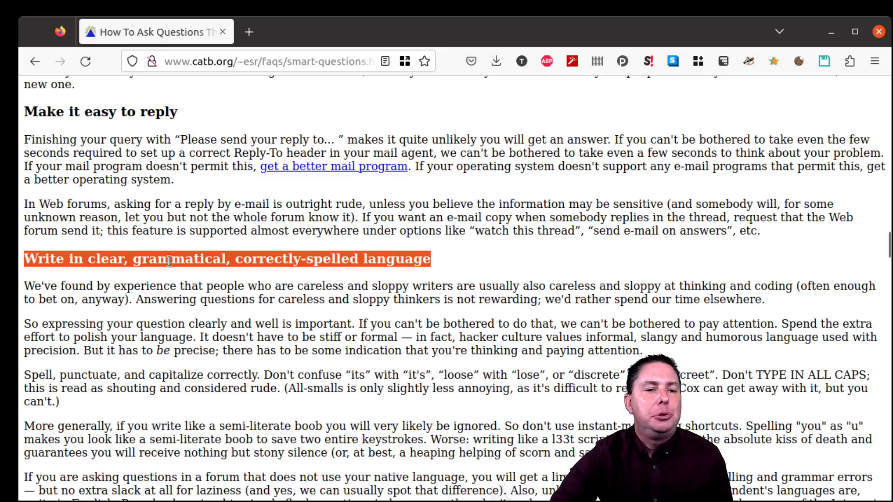
double_click(178, 259)
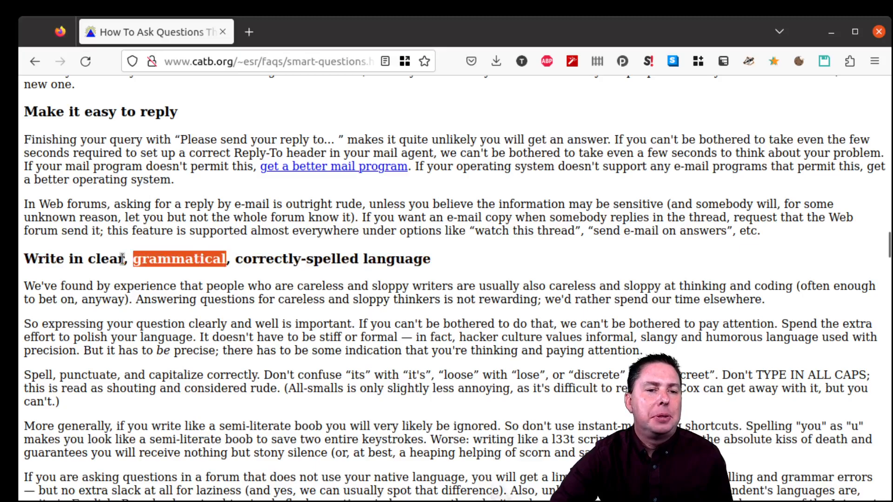
mouse_move(174, 259)
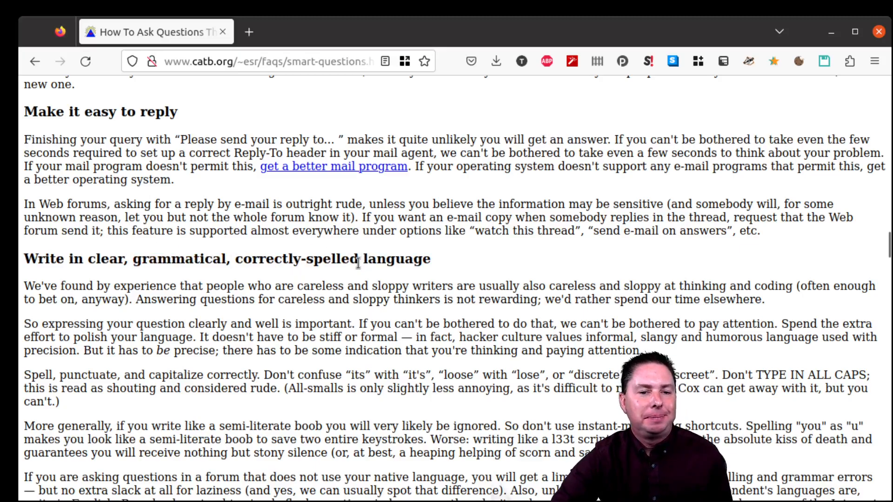
mouse_move(481, 264)
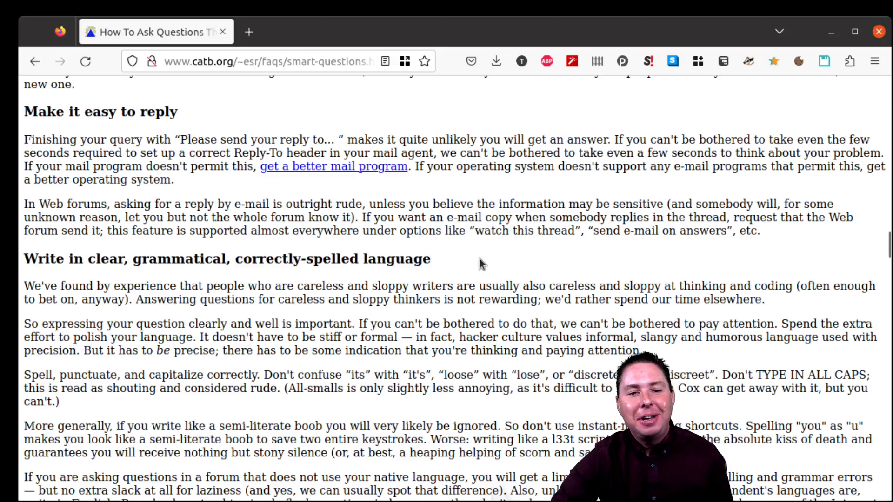
mouse_move(468, 253)
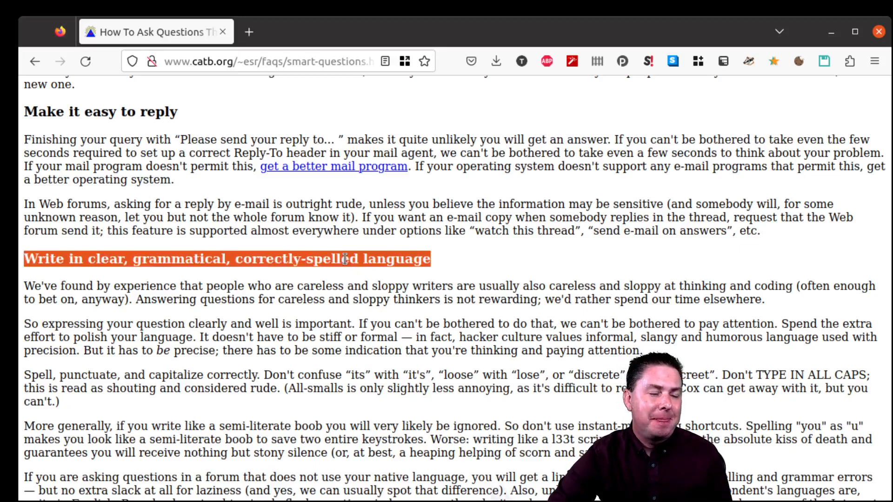
Scroll past the formatting section to 'Be precise and informative about your problem'
scroll("down", 3)
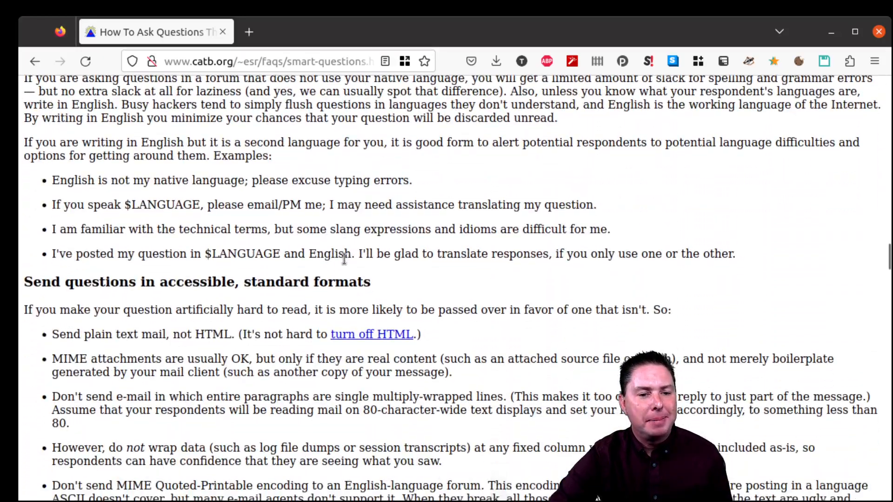
scroll("down", 3)
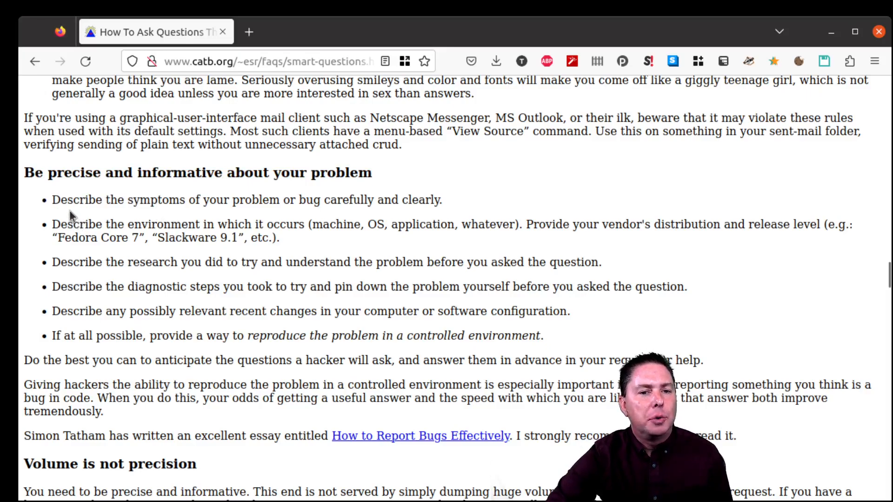
Highlight phrases in the symptoms and environment bullets of the precision list
left_click_drag(169, 199, 375, 199)
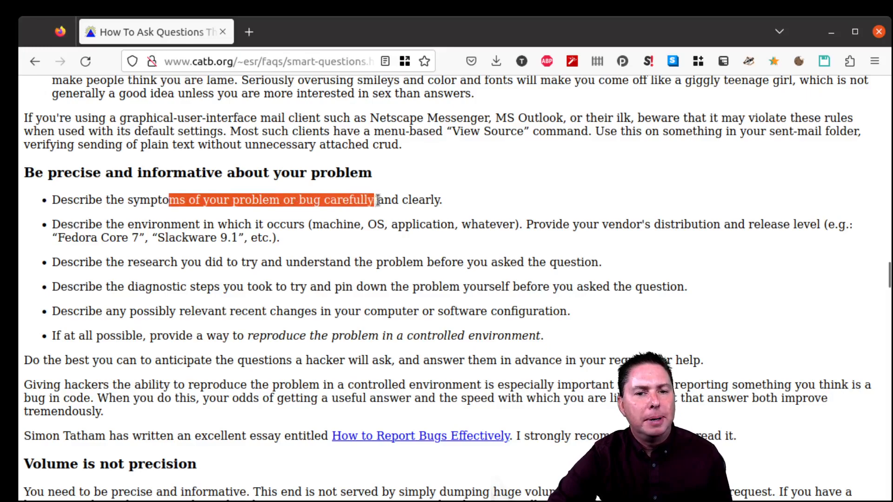
double_click(161, 224)
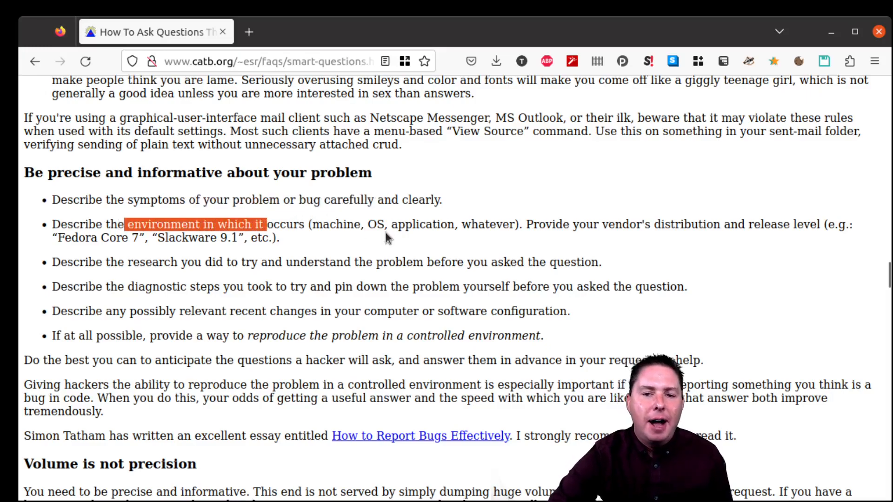
scroll("down", 3)
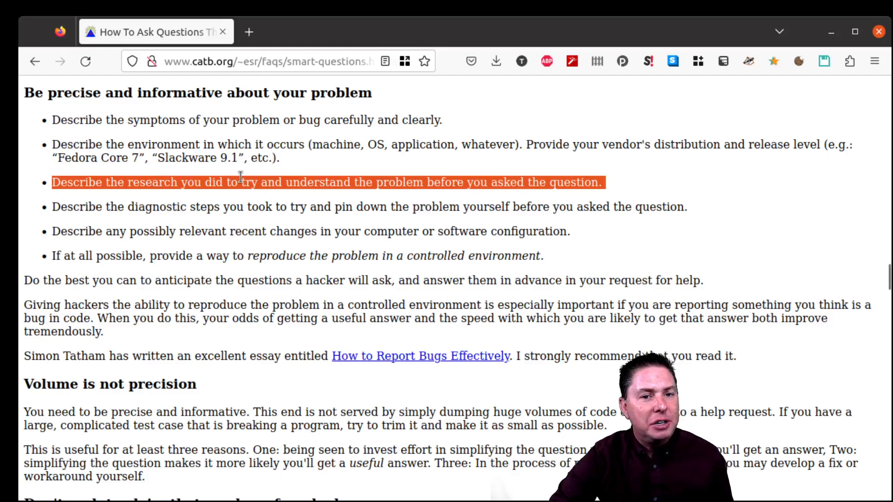
mouse_move(481, 212)
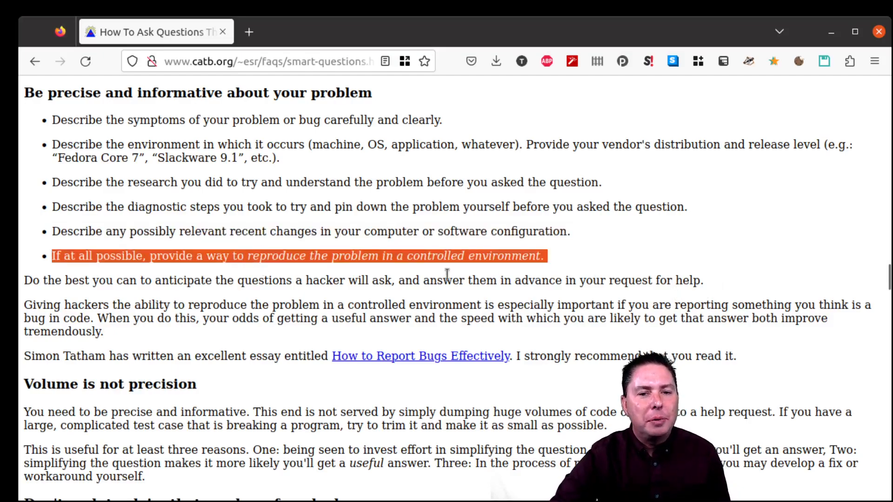
mouse_move(554, 255)
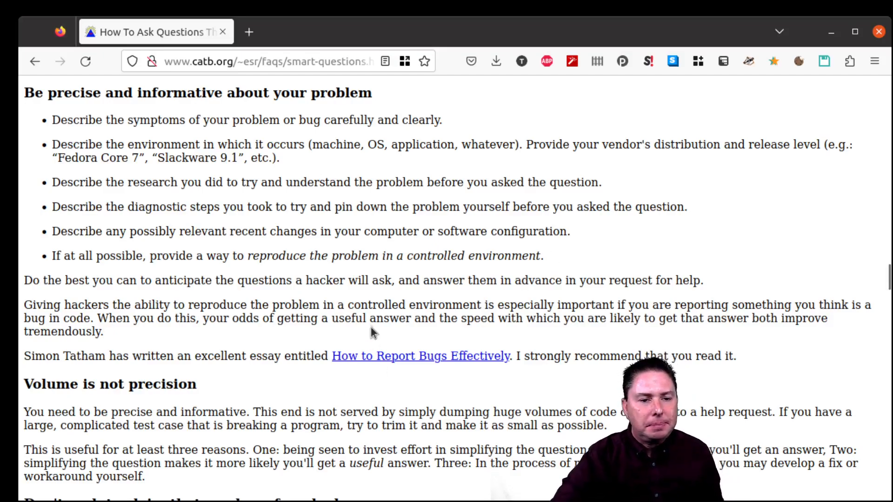
Highlight 'You need to be precise and informative.' under Volume is not precision and continue toward Grovelling
scroll("down", 3)
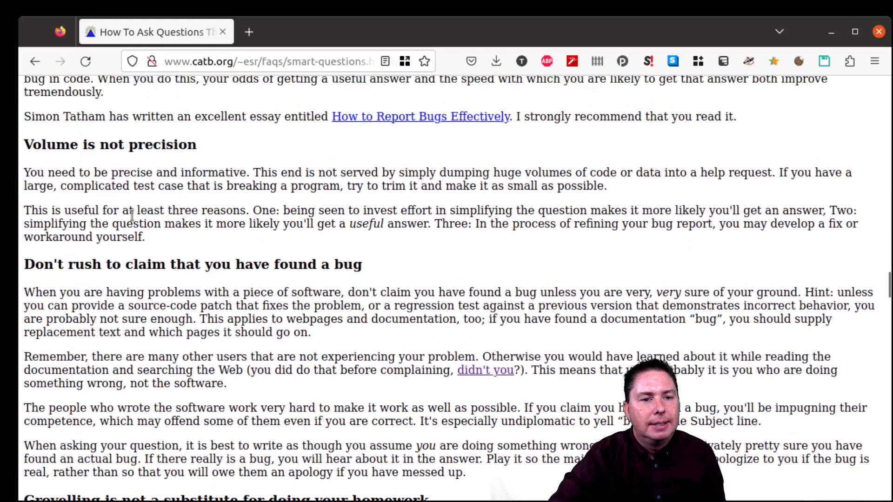
double_click(110, 144)
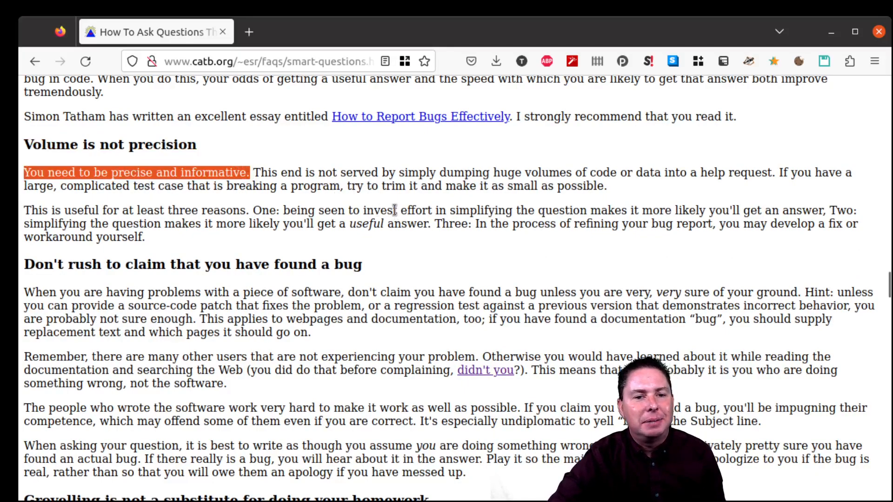
scroll("down", 3)
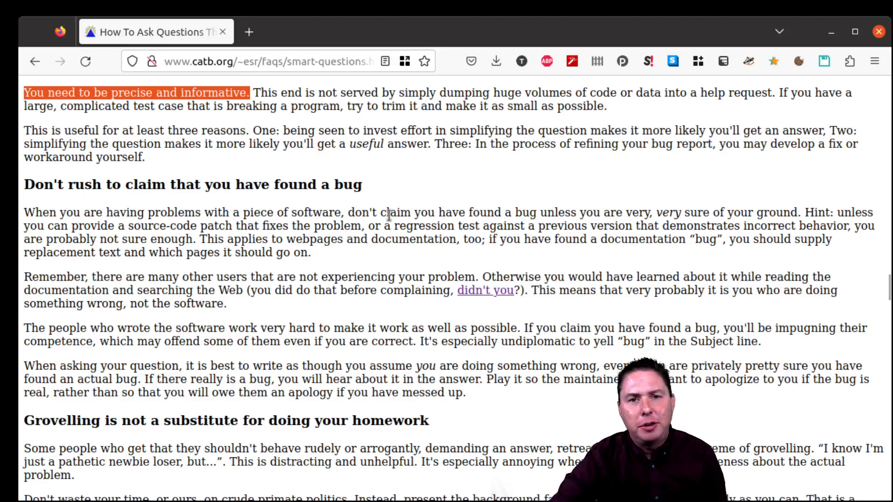
mouse_move(430, 195)
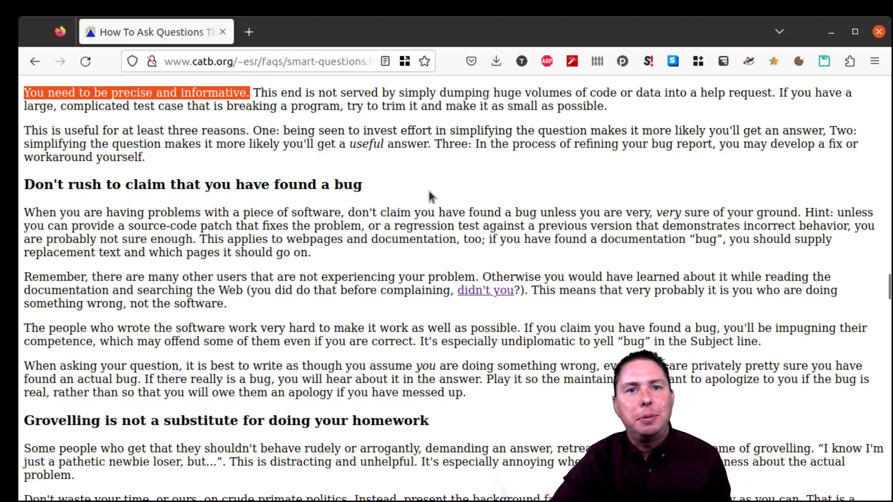
scroll("down", 3)
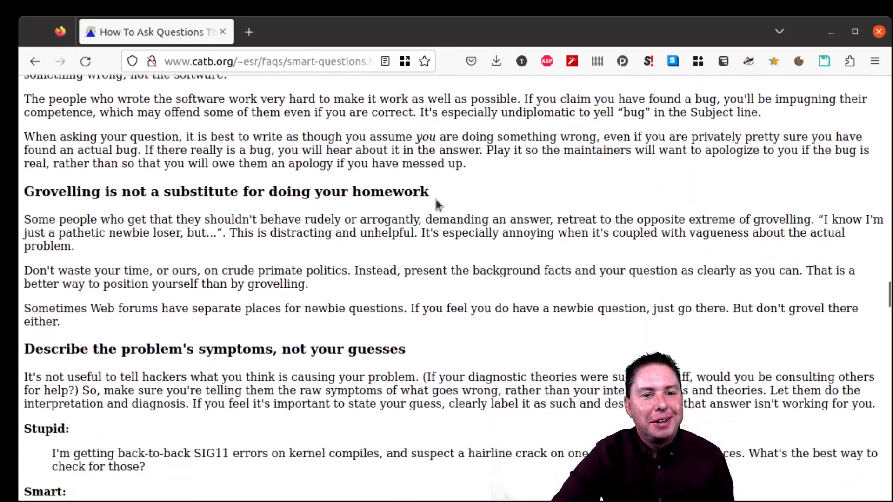
Highlight the 'Describe the problem's symptoms, not your guesses' heading and view its Stupid and Smart SIG11 examples
scroll("down", 3)
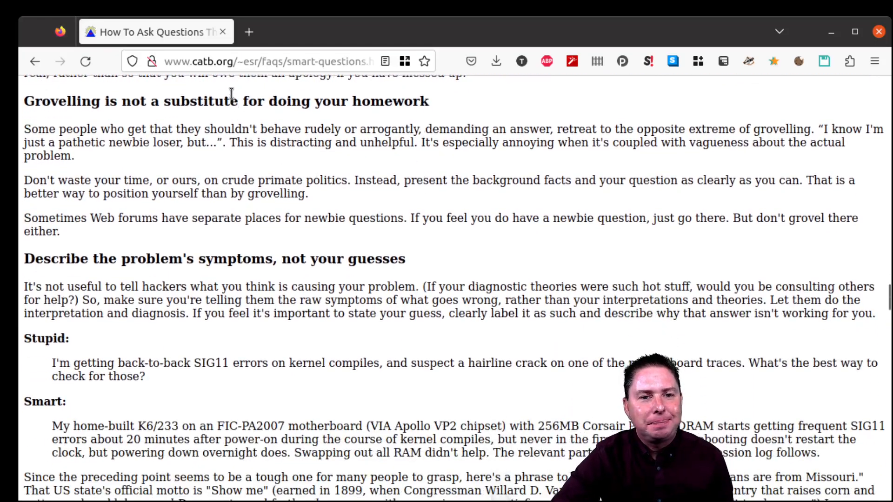
scroll("down", 3)
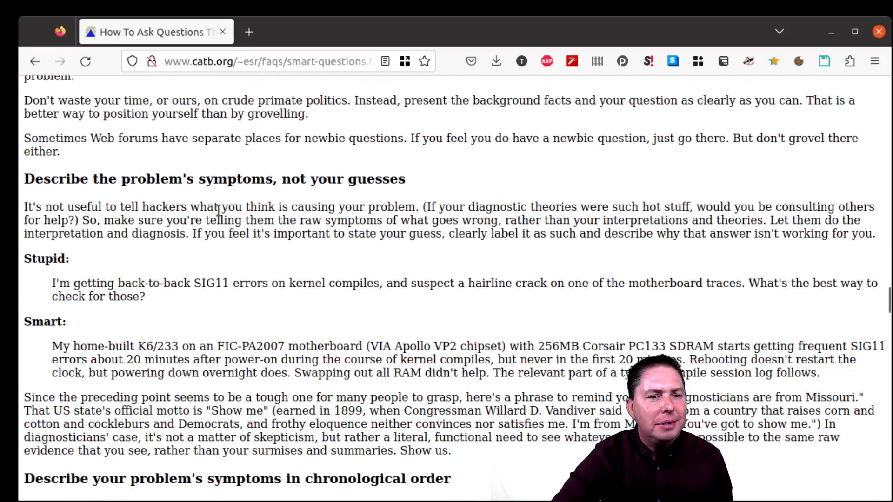
triple_click(235, 180)
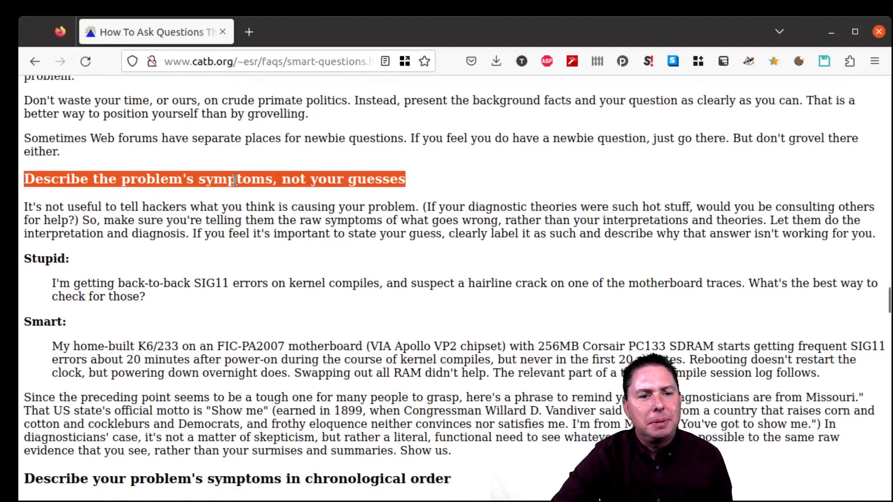
scroll("down", 3)
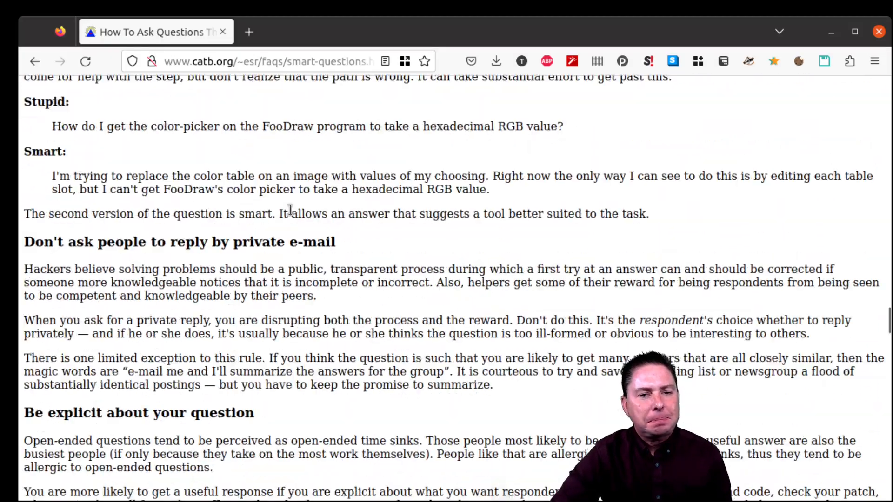
scroll("down", 3)
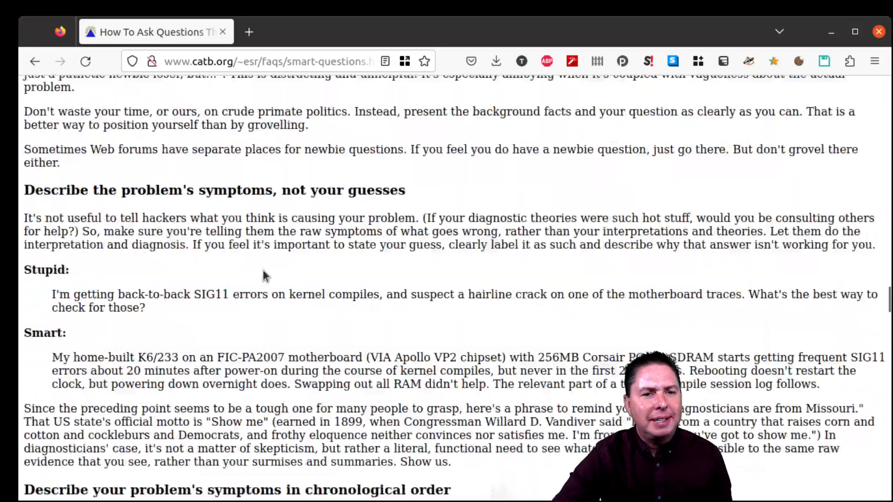